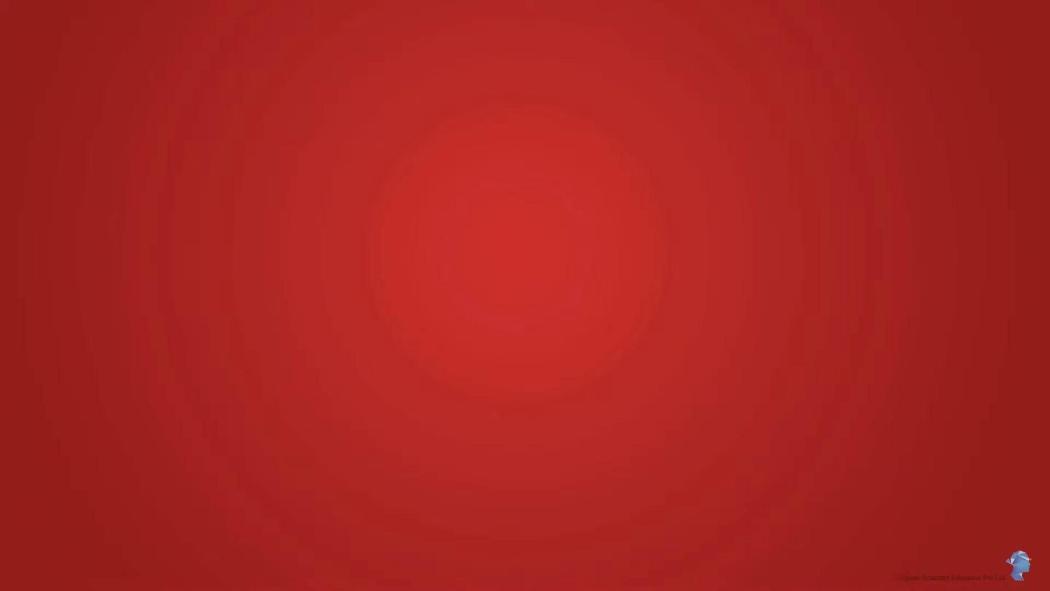
Add the title card text 'Understanding the Business Analytics Model & an Overview of the Workforce Analytics Process' on the dark slide.
{"action": "left_click_drag", "start_coordinate": [469, 234], "coordinate": [663, 355]}
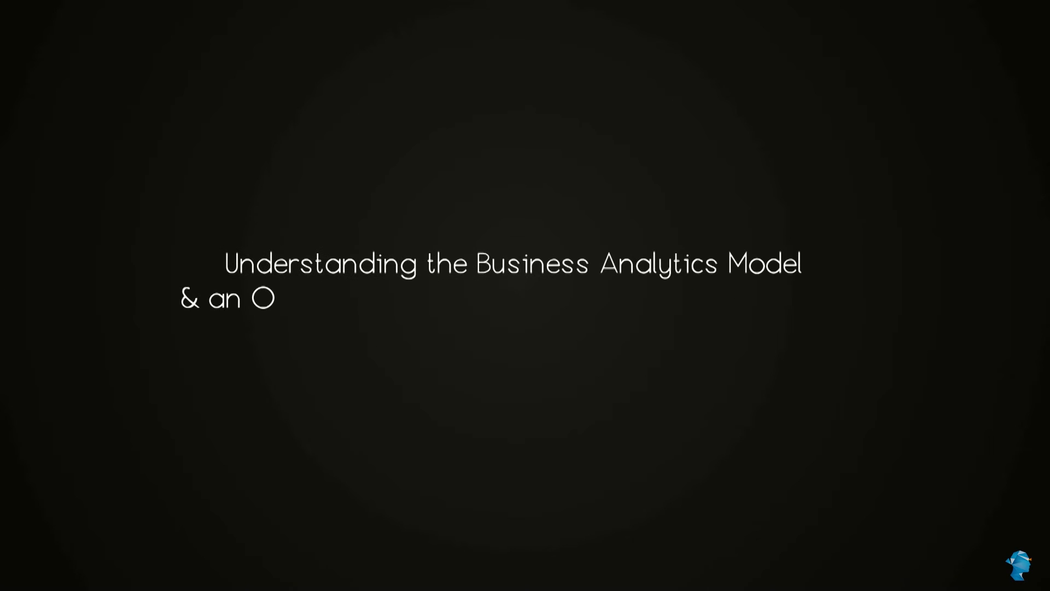
{"action": "type", "text": "verview of the Workforce Analytics P"}
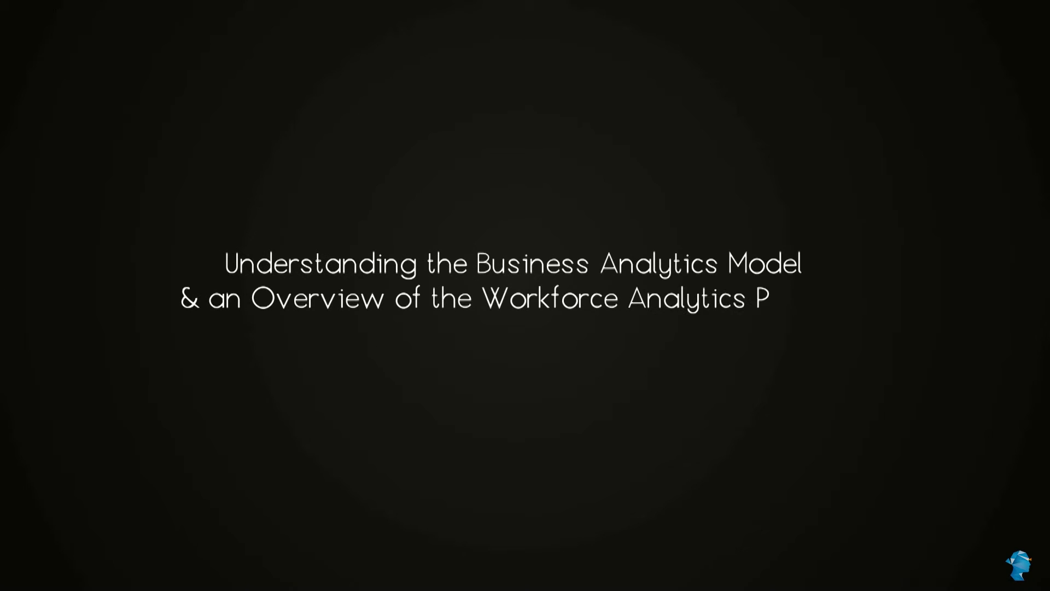
{"action": "type", "text": "rocess"}
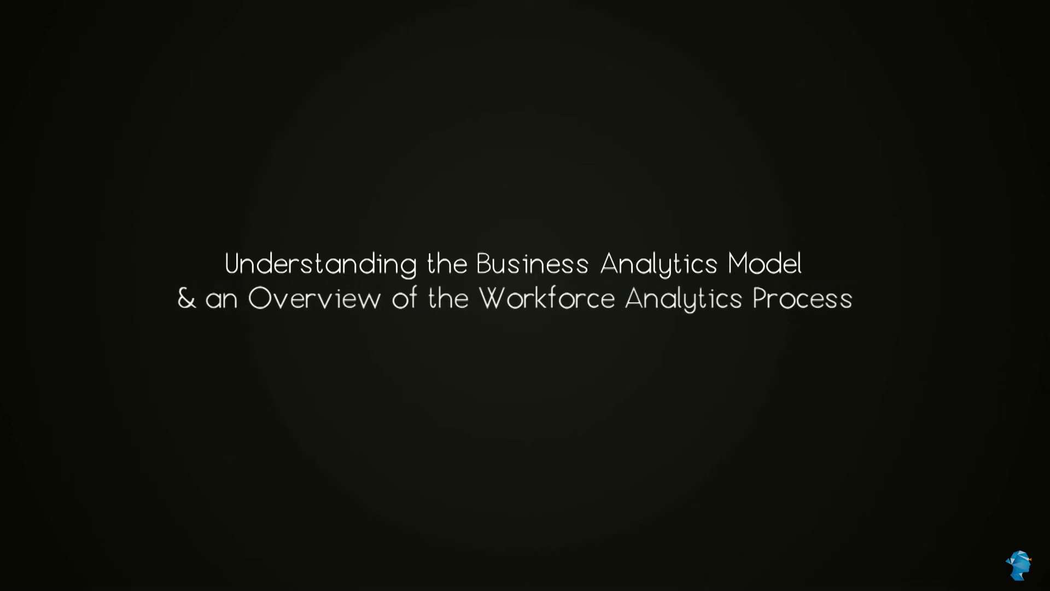